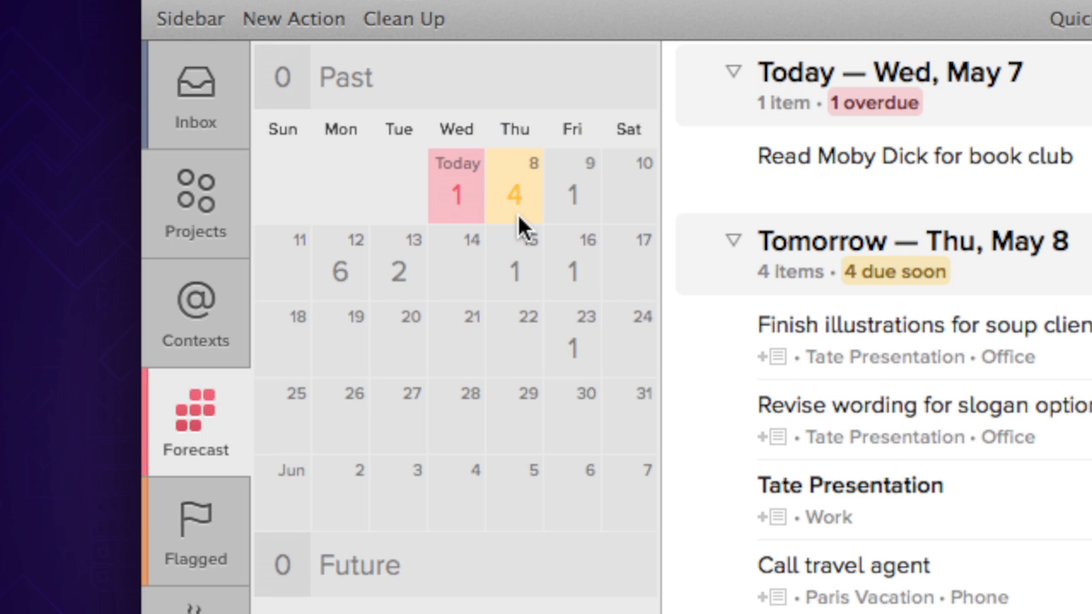
pyautogui.moveTo(461, 224)
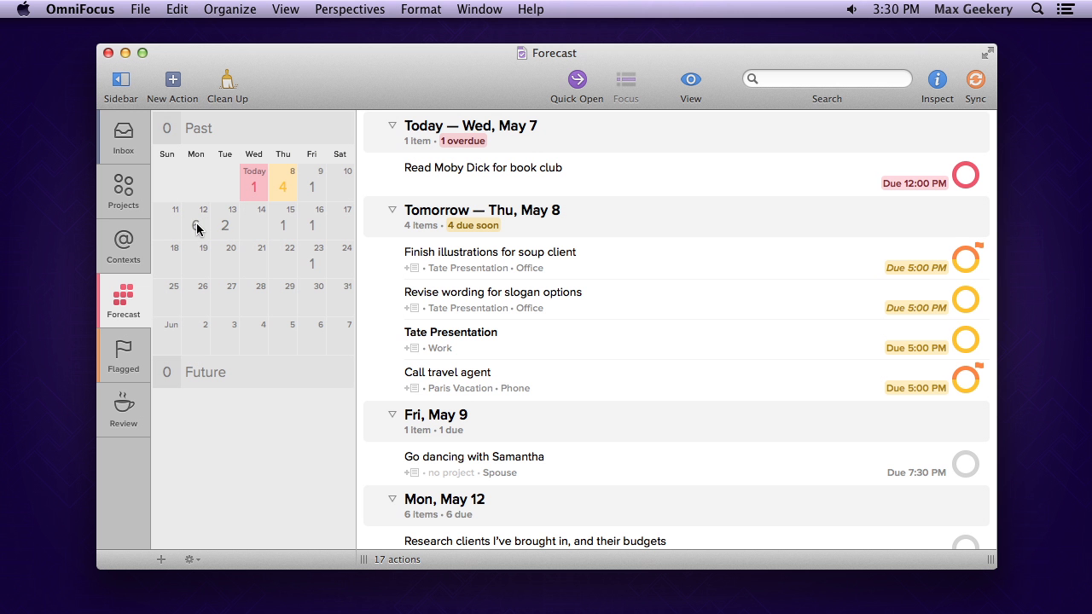
# Select May 12, then the days May 13 through May 16 in the Forecast sidebar calendar
pyautogui.click(196, 225)
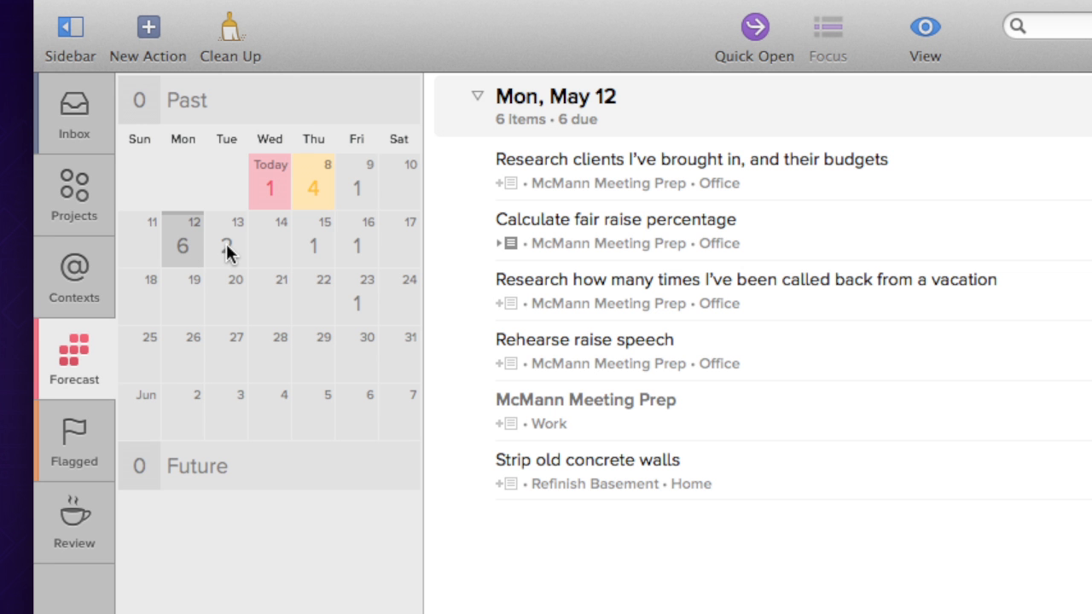
pyautogui.click(226, 238)
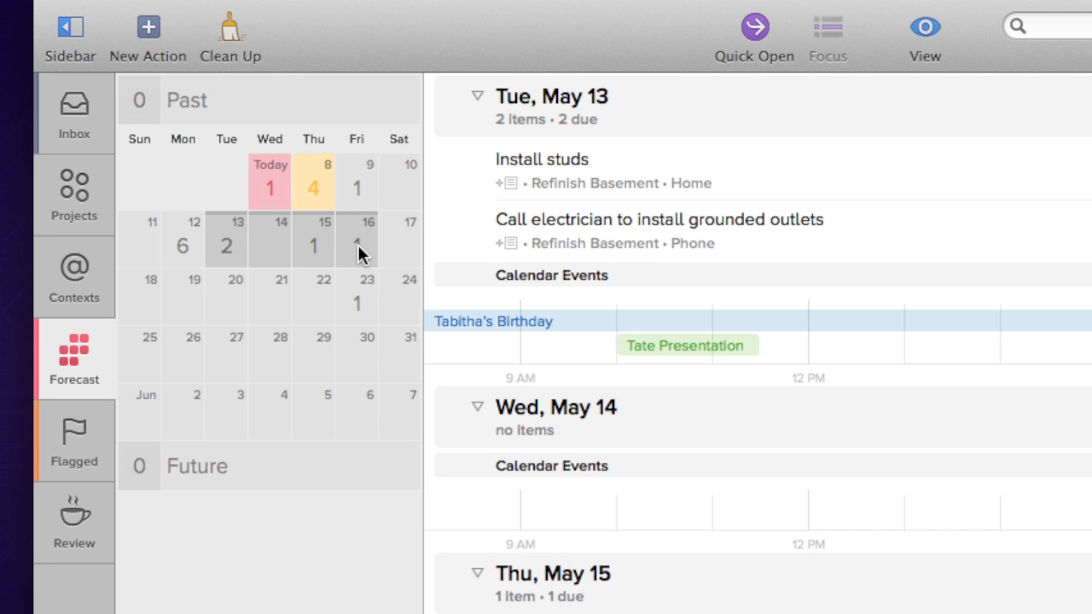
pyautogui.moveTo(360, 229)
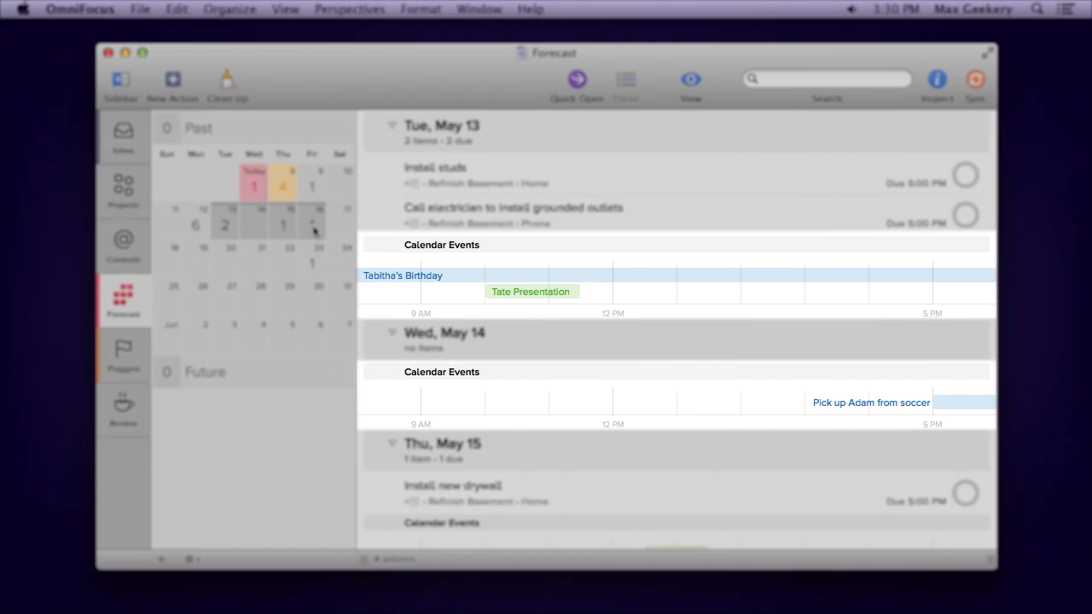
# In the Forecast view options, uncheck the Home calendar and hide calendar events
pyautogui.click(689, 80)
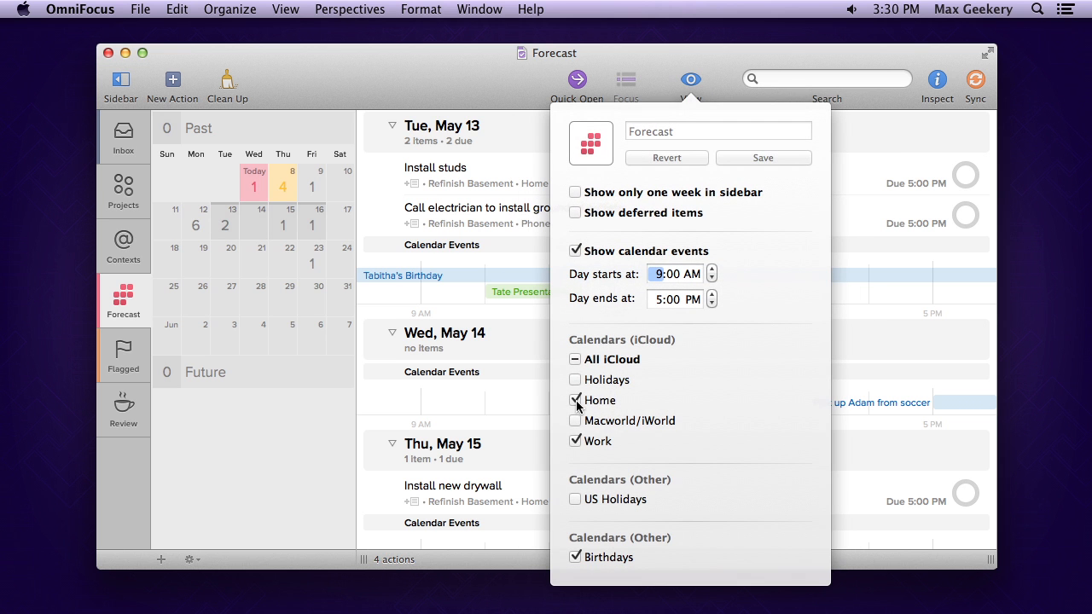
pyautogui.click(573, 401)
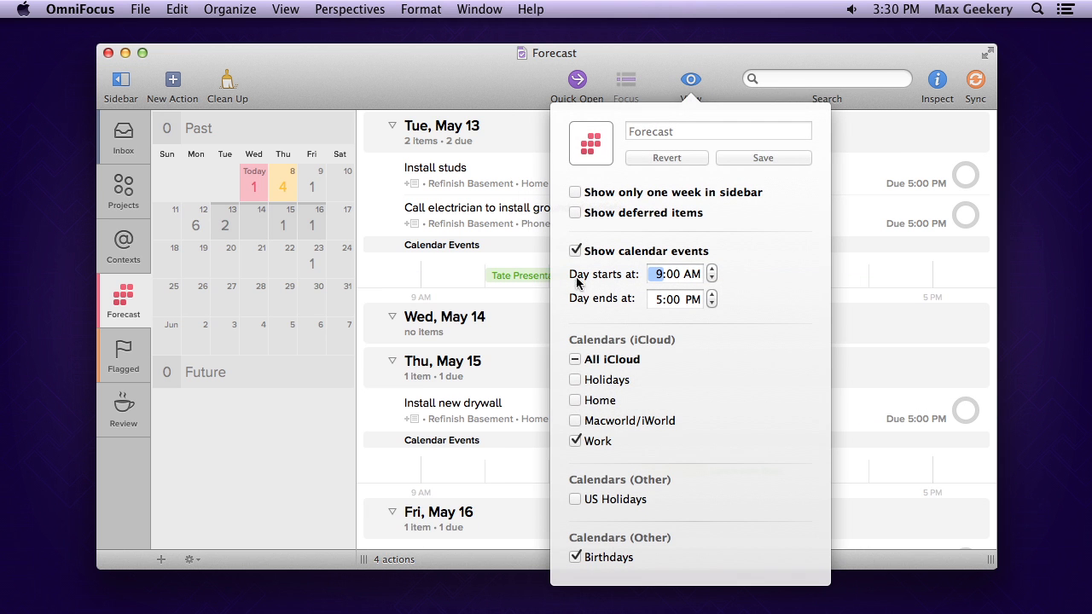
pyautogui.click(573, 249)
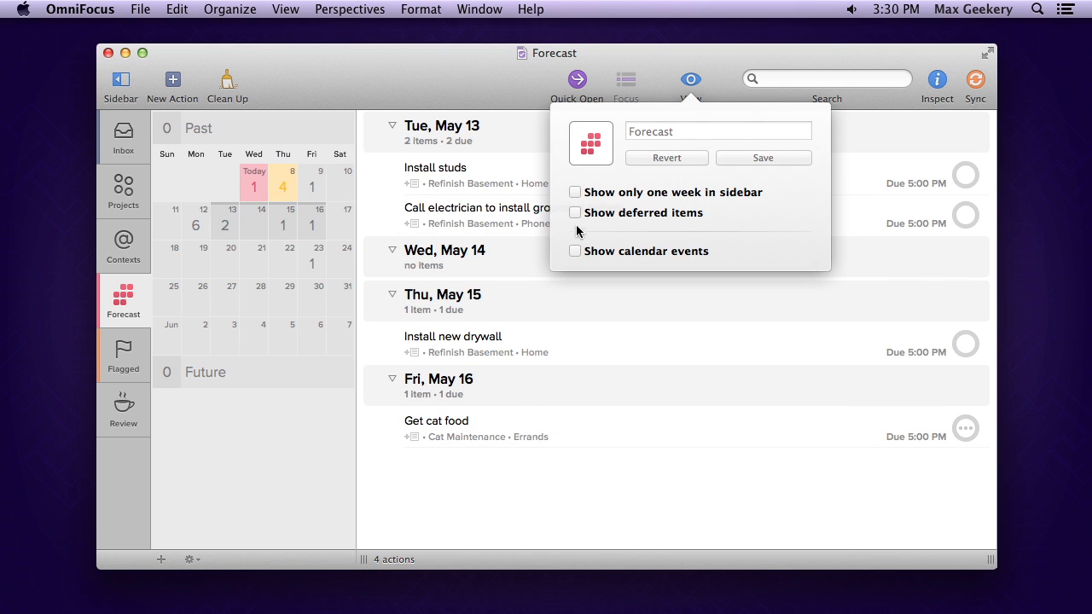
# Enable 'Show only one week in sidebar' and close the view options
pyautogui.click(575, 191)
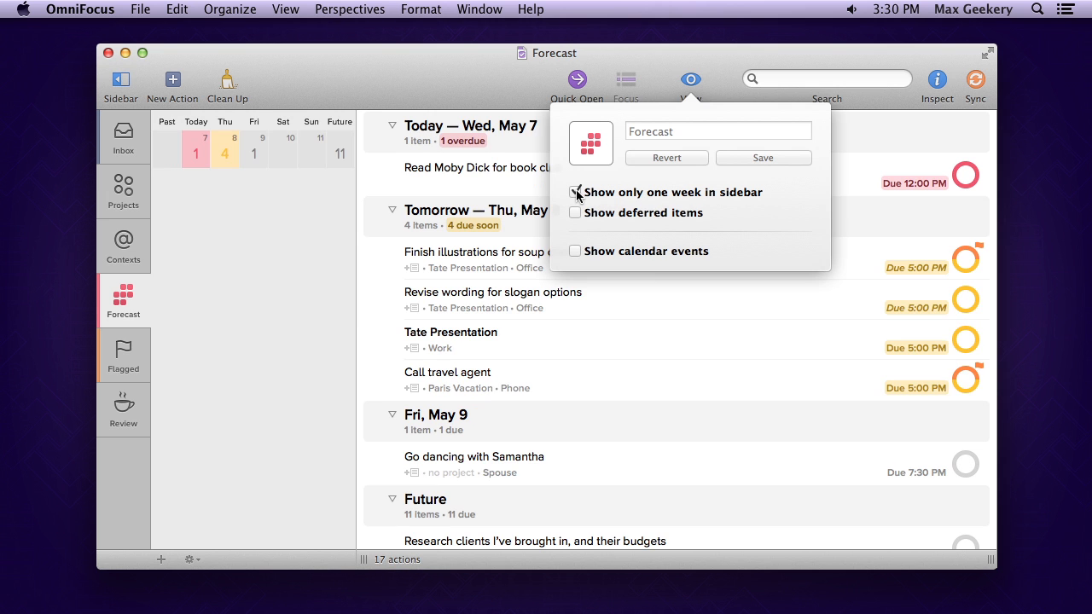
pyautogui.click(691, 78)
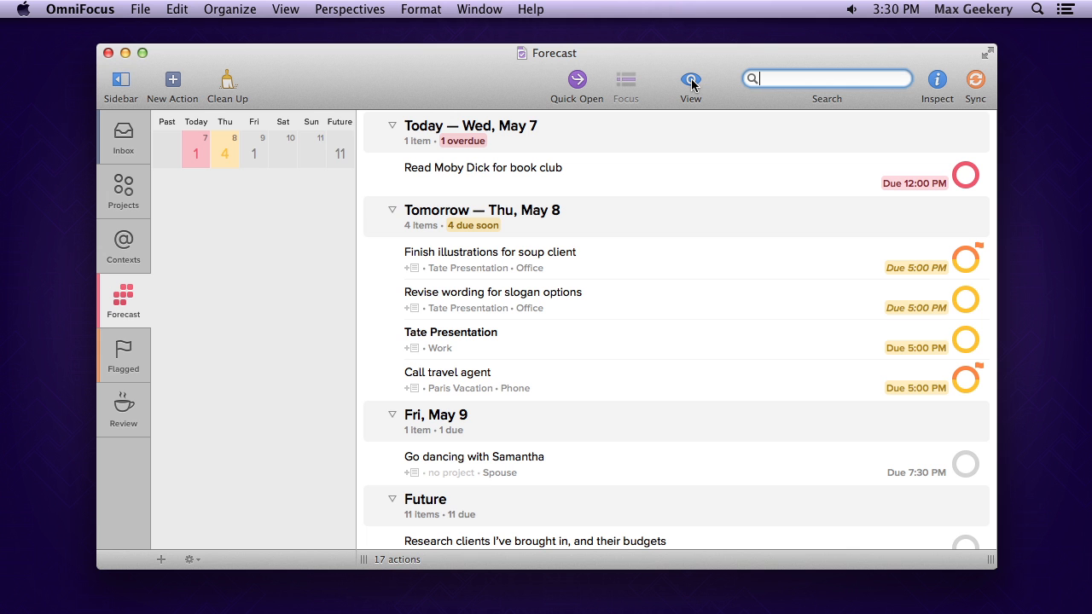
pyautogui.moveTo(498, 379)
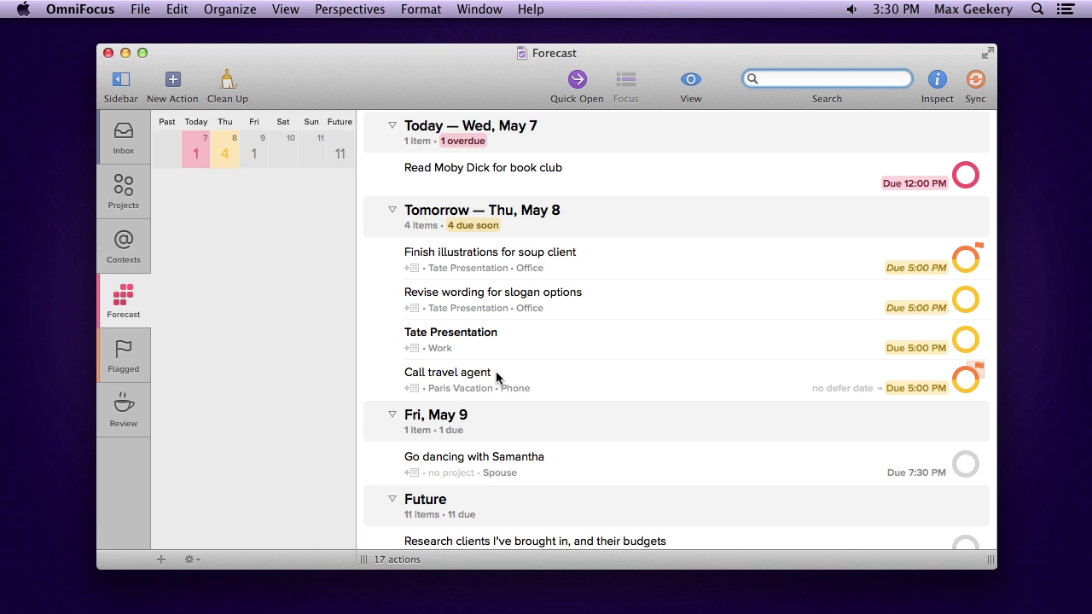